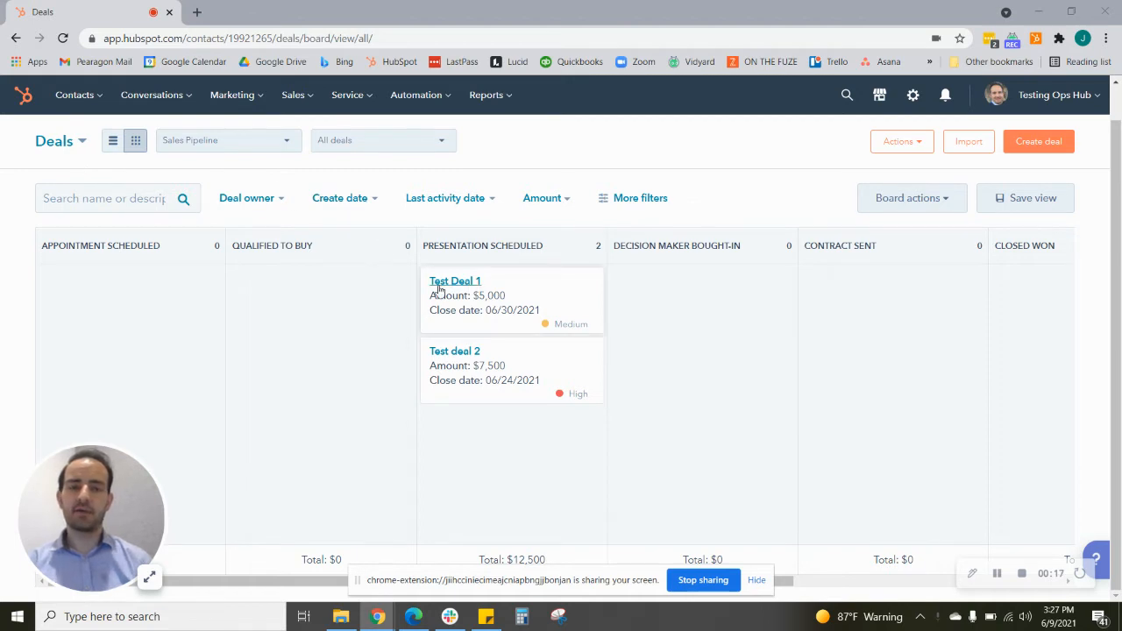
{"action": "mouse_move", "coordinate": [543, 338]}
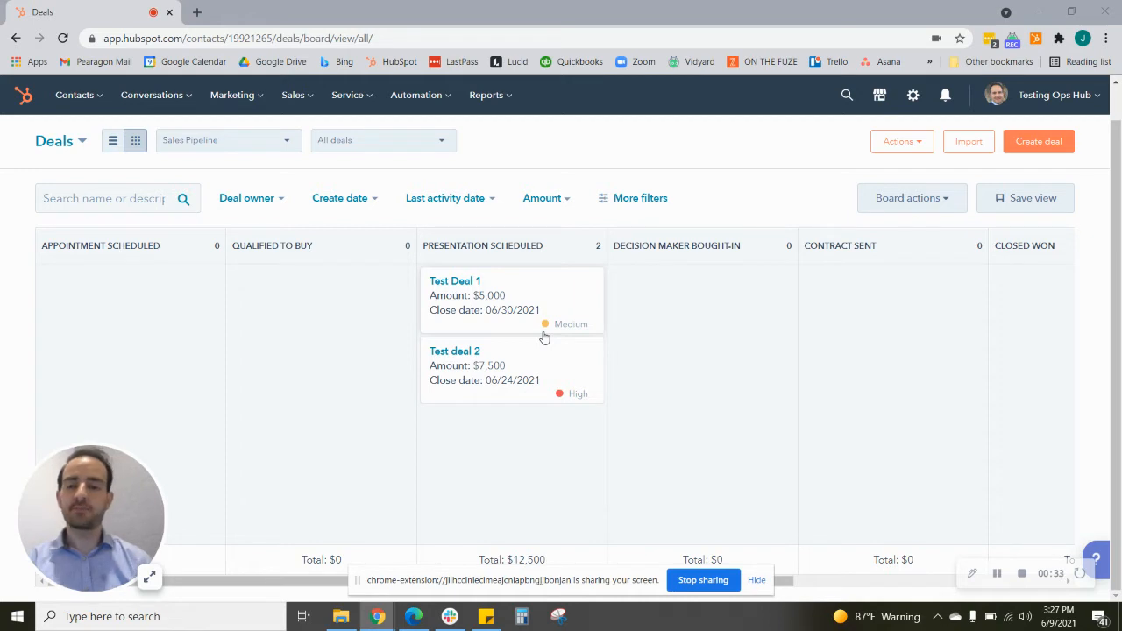
{"action": "mouse_move", "coordinate": [324, 248]}
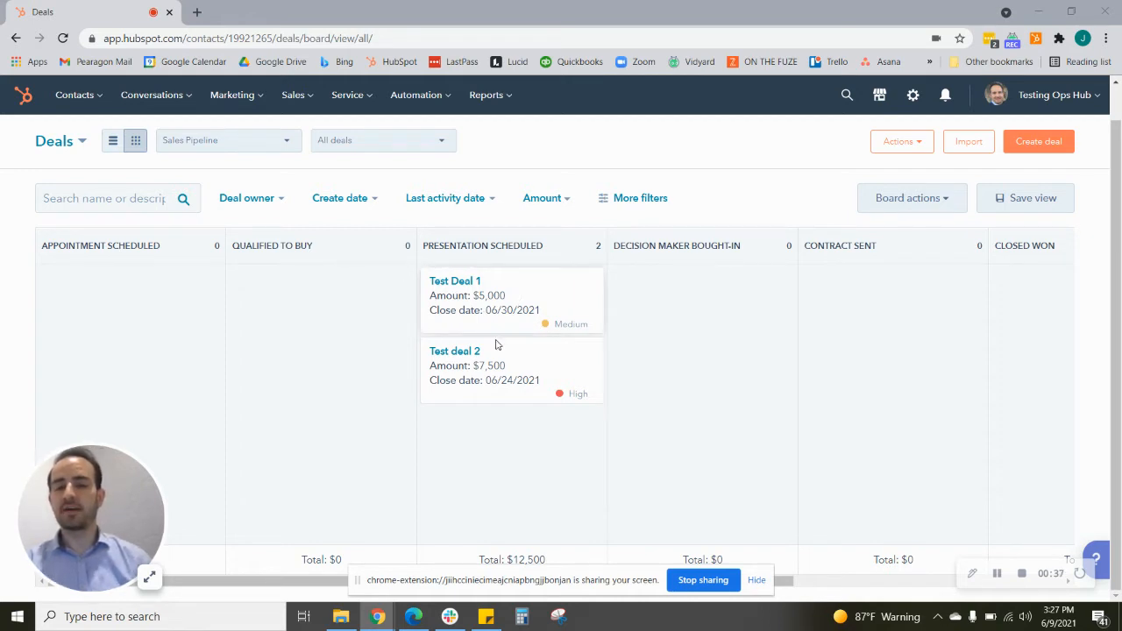
{"action": "mouse_move", "coordinate": [561, 333]}
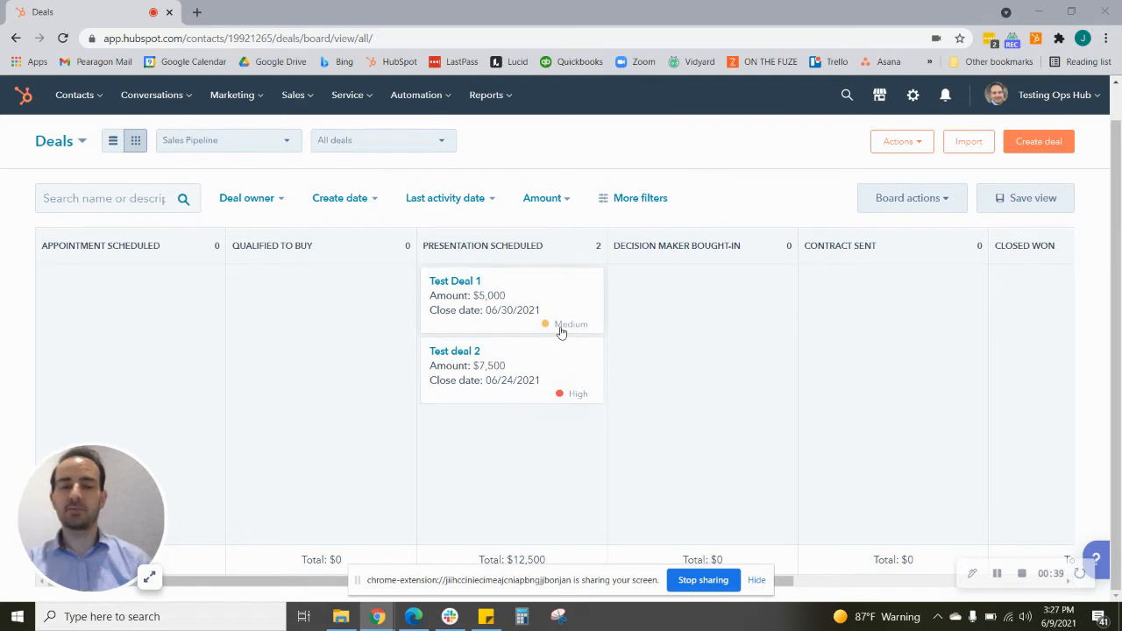
{"action": "mouse_move", "coordinate": [568, 403]}
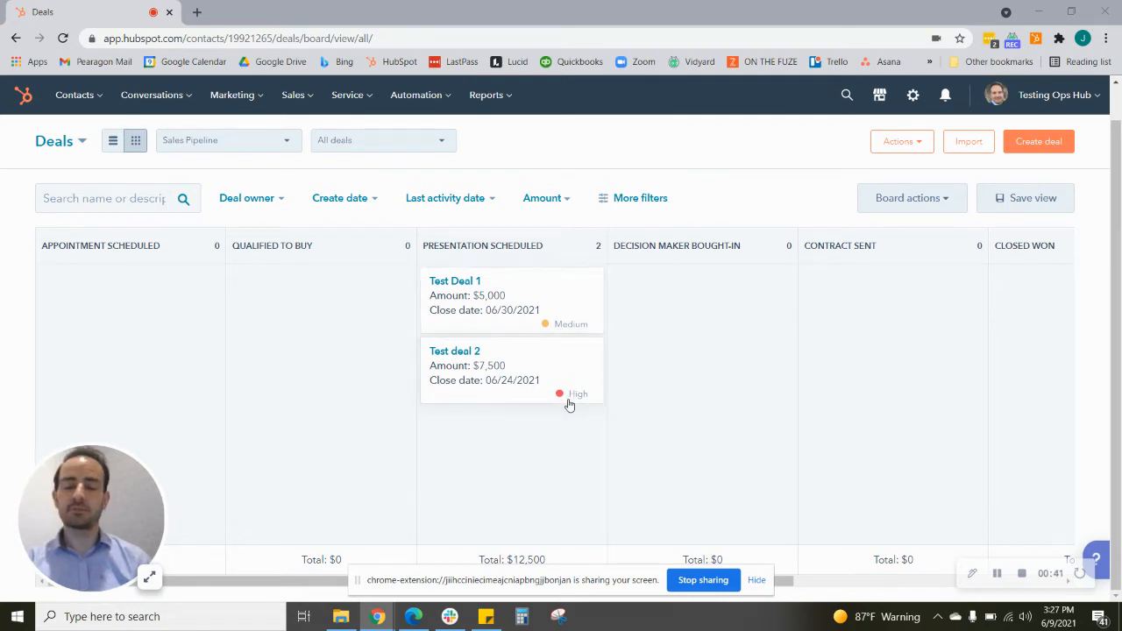
{"action": "mouse_move", "coordinate": [561, 357]}
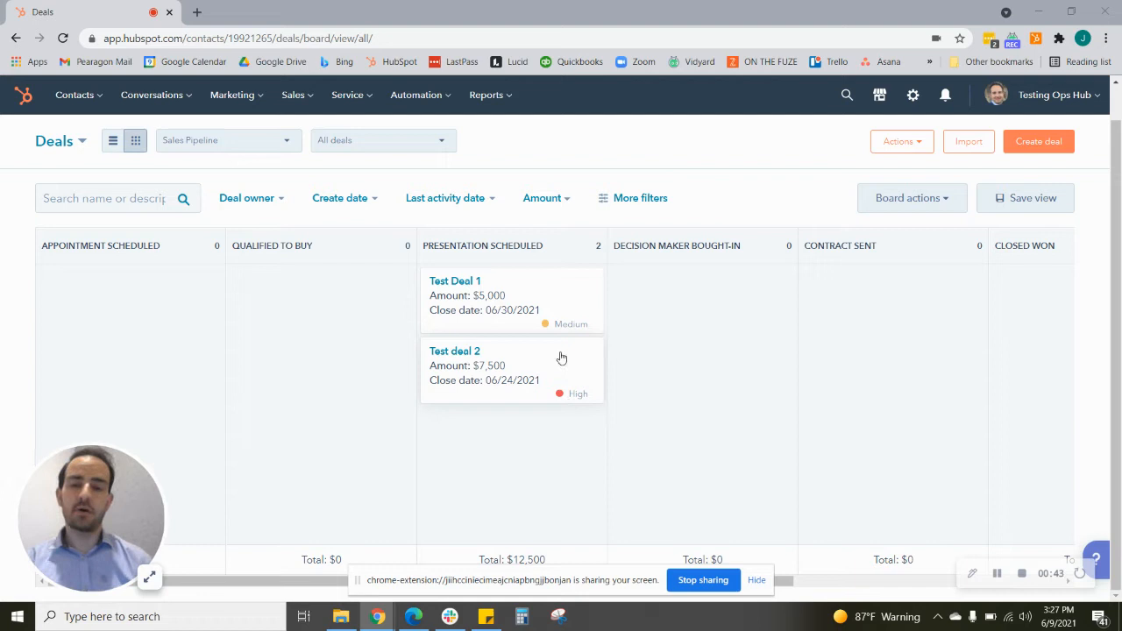
{"action": "mouse_move", "coordinate": [547, 331]}
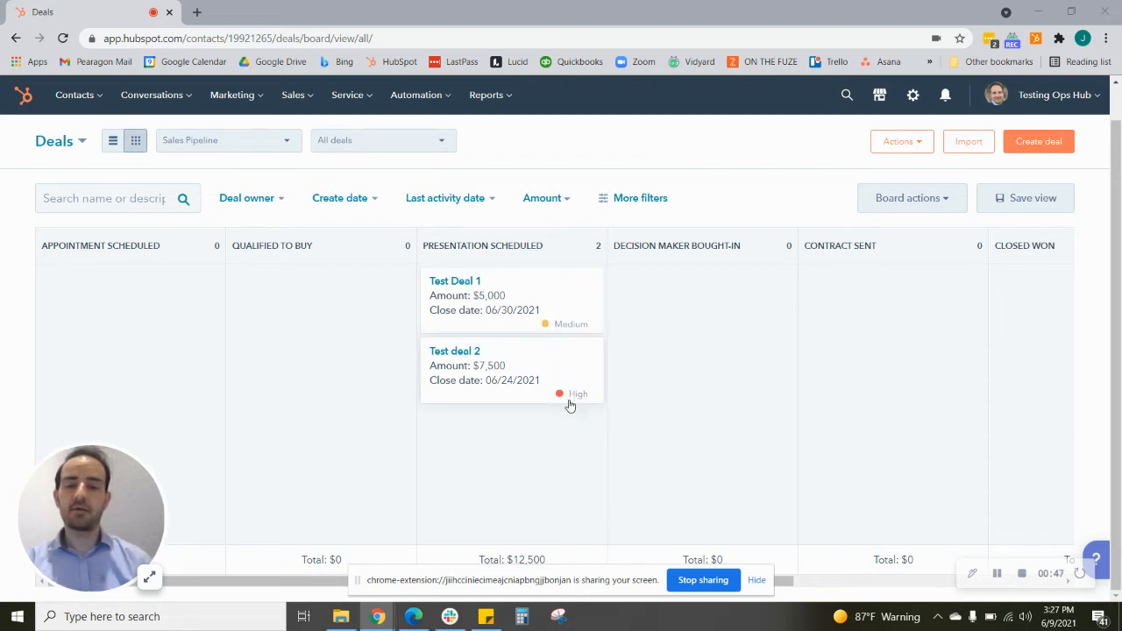
{"action": "mouse_move", "coordinate": [524, 323]}
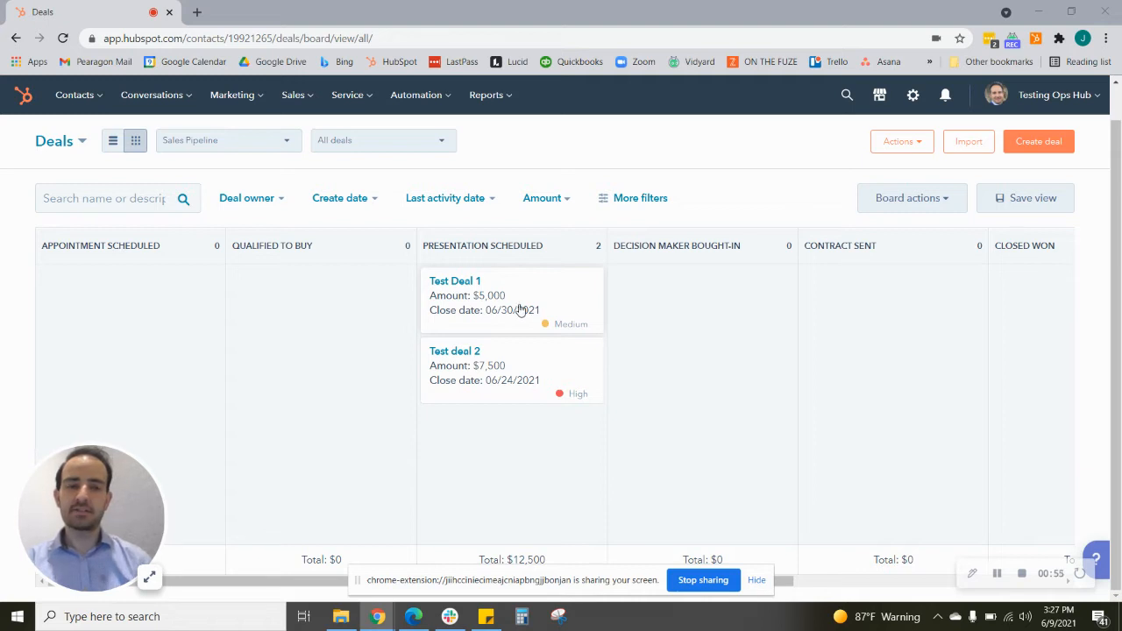
Open the quick preview panel for Test Deal 1 from the deals board.
{"action": "left_click", "coordinate": [1037, 141]}
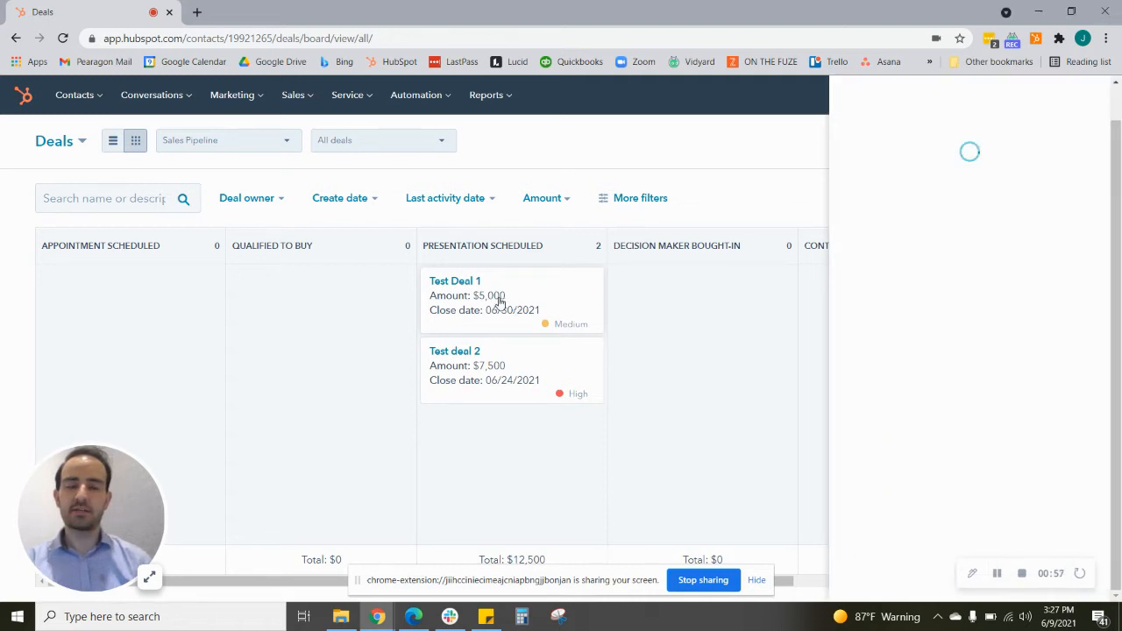
Set Test Deal 1's priority from Medium to Low in the preview and save.
{"action": "left_click", "coordinate": [455, 280]}
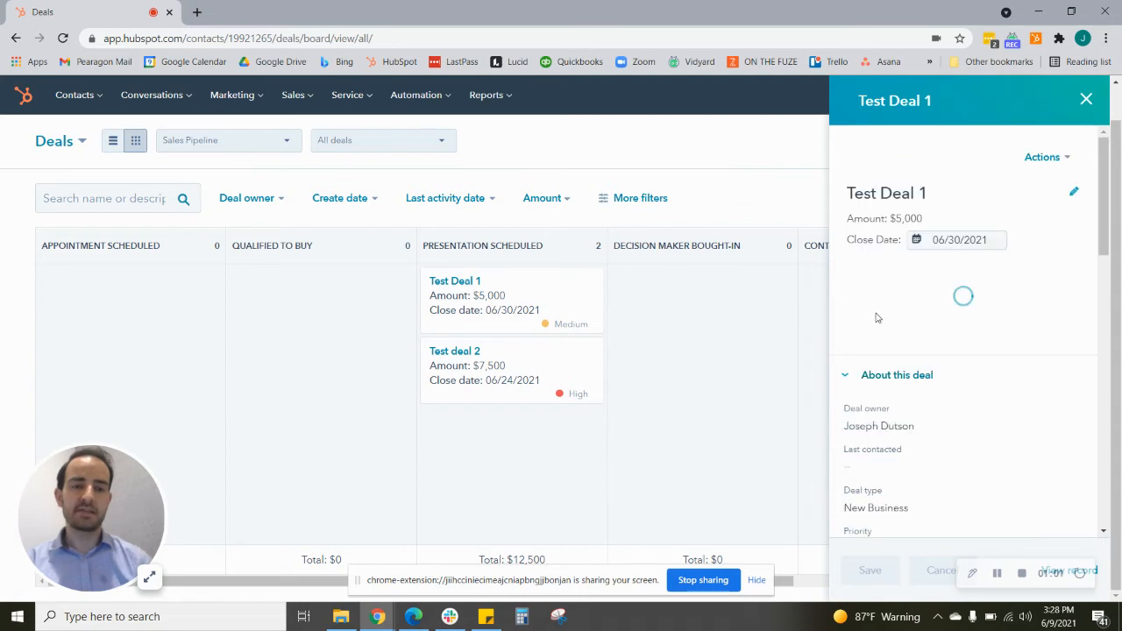
{"action": "scroll", "scroll_direction": "down", "scroll_amount": 3}
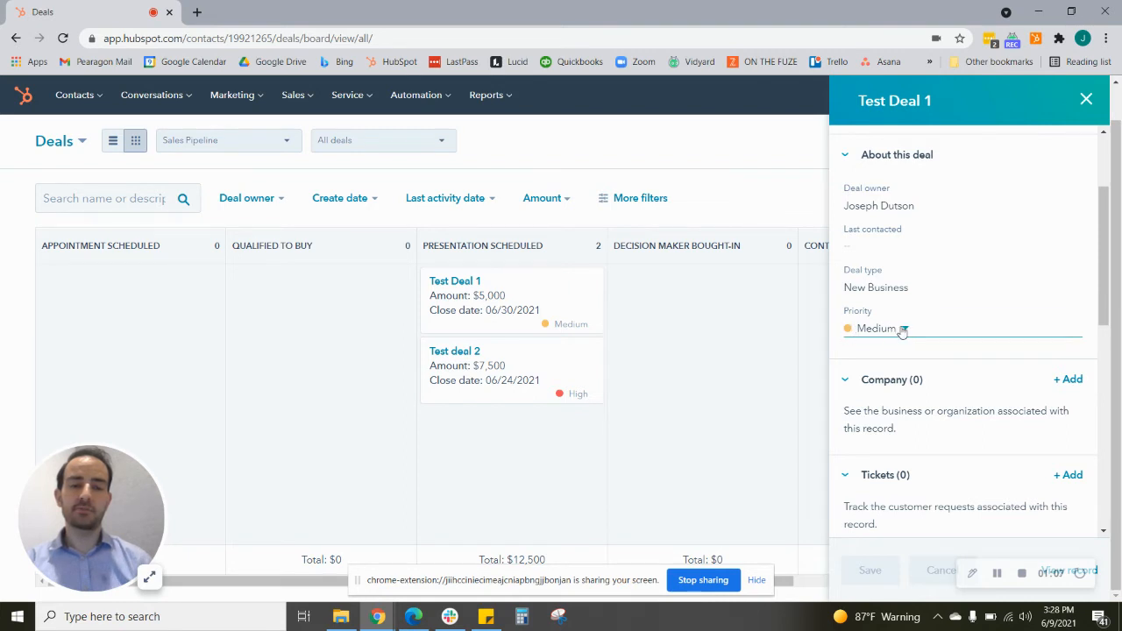
{"action": "left_click", "coordinate": [876, 328]}
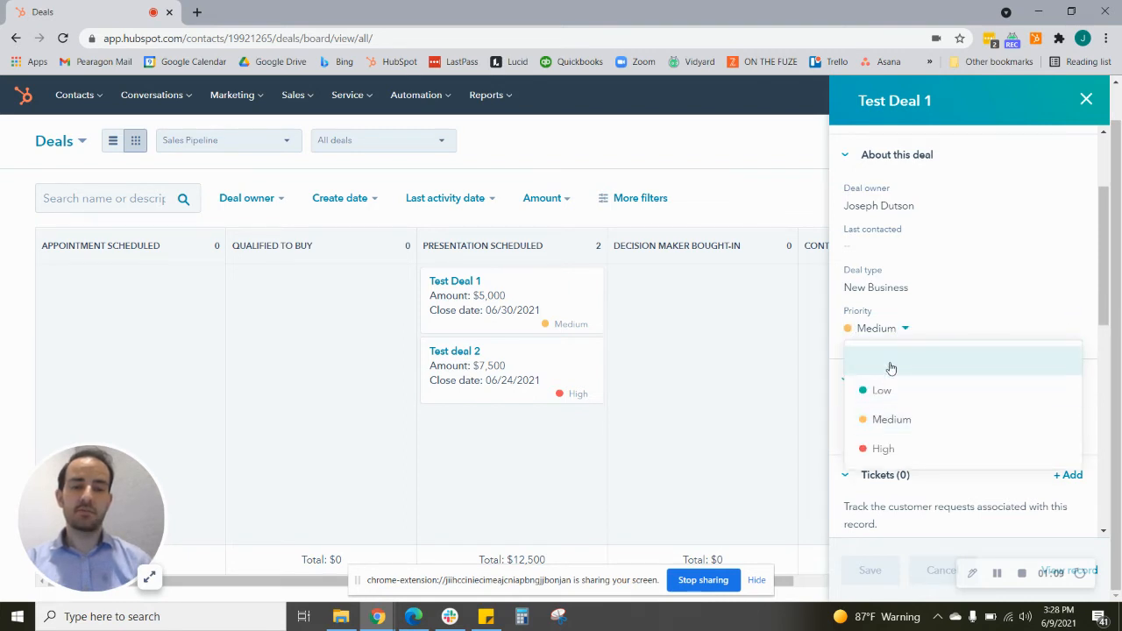
{"action": "mouse_move", "coordinate": [896, 396]}
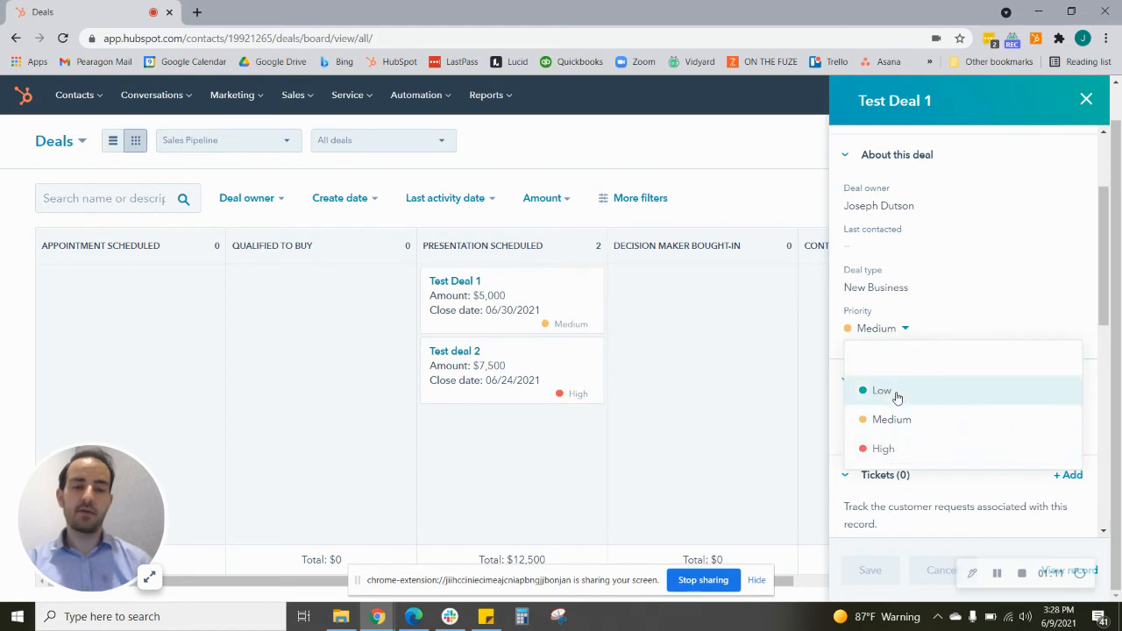
{"action": "left_click", "coordinate": [882, 389]}
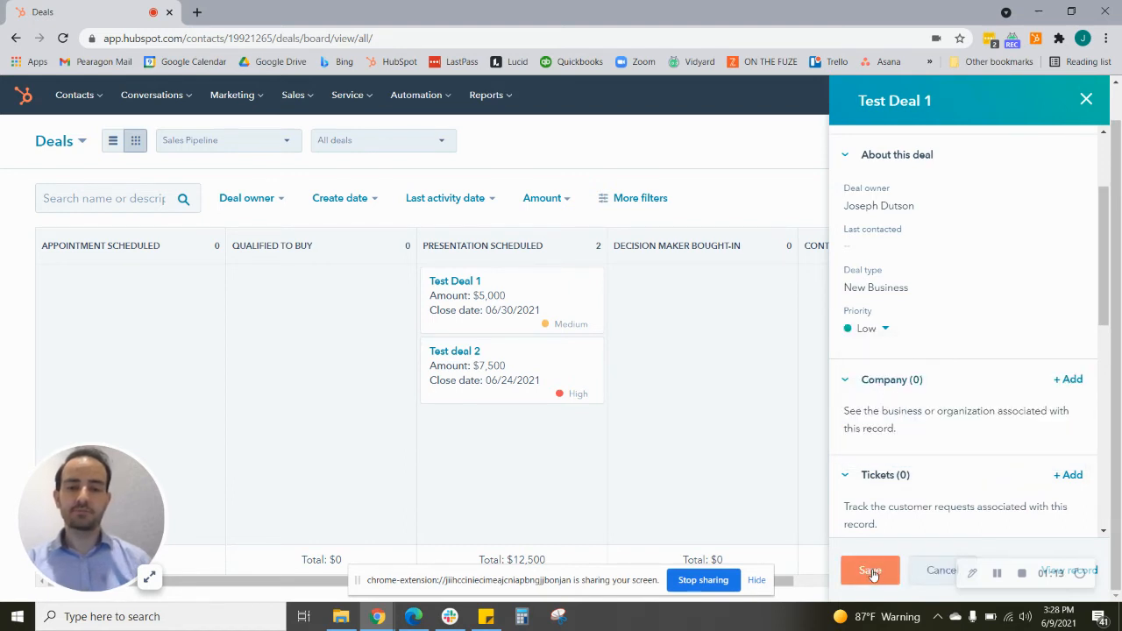
{"action": "left_click", "coordinate": [869, 571]}
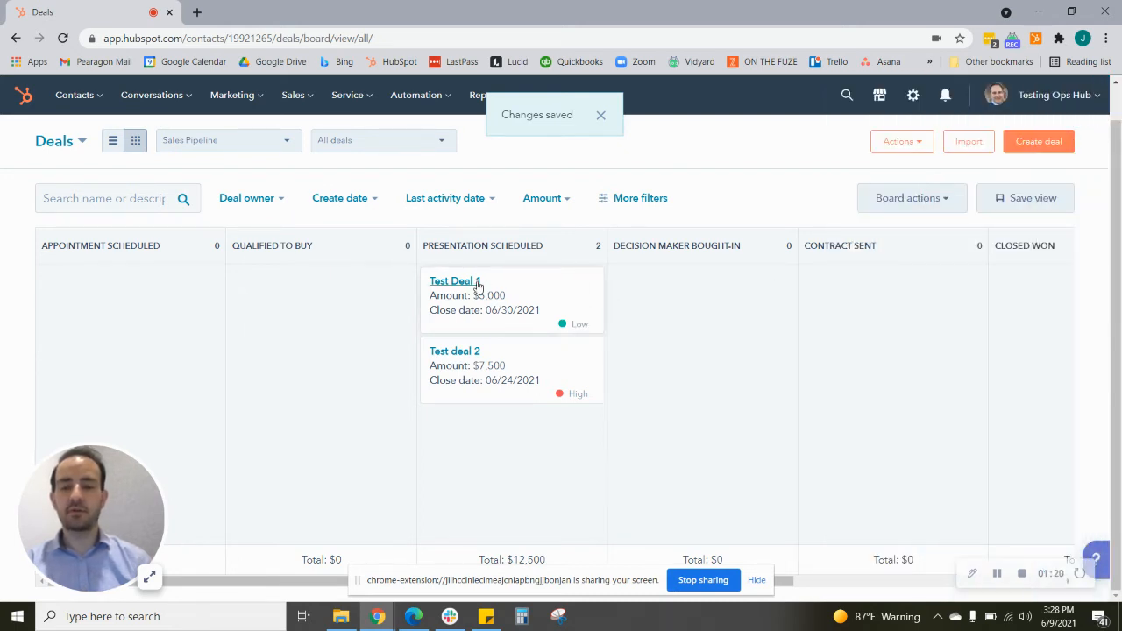
Verify the full Test Deal 1 record shows Low priority, leaving it unchanged.
{"action": "left_click", "coordinate": [454, 280]}
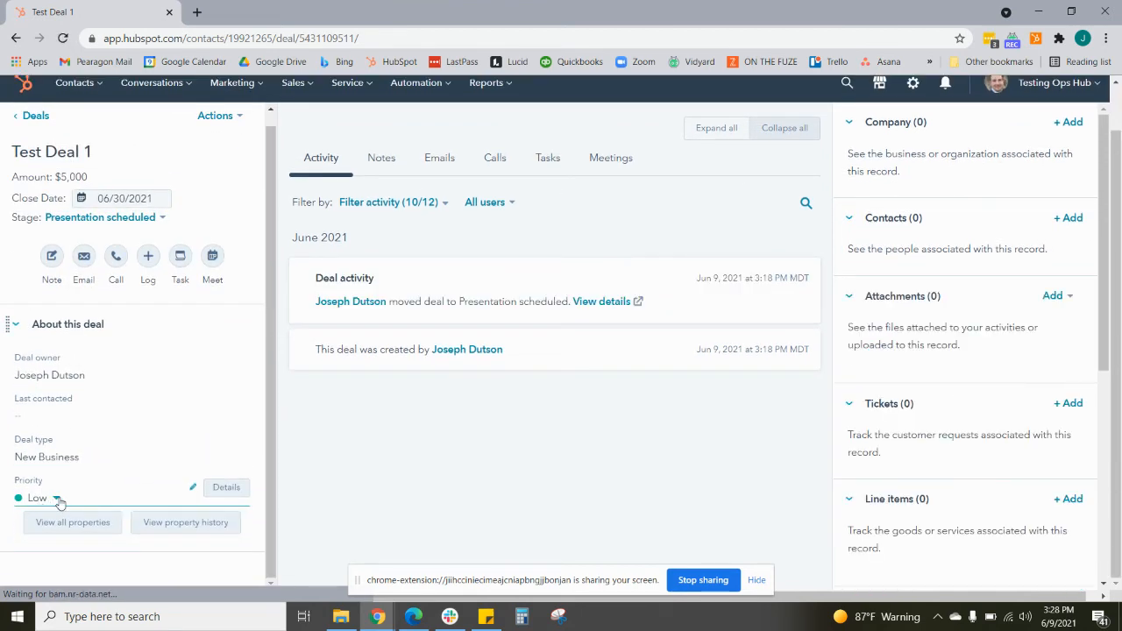
{"action": "left_click", "coordinate": [58, 498]}
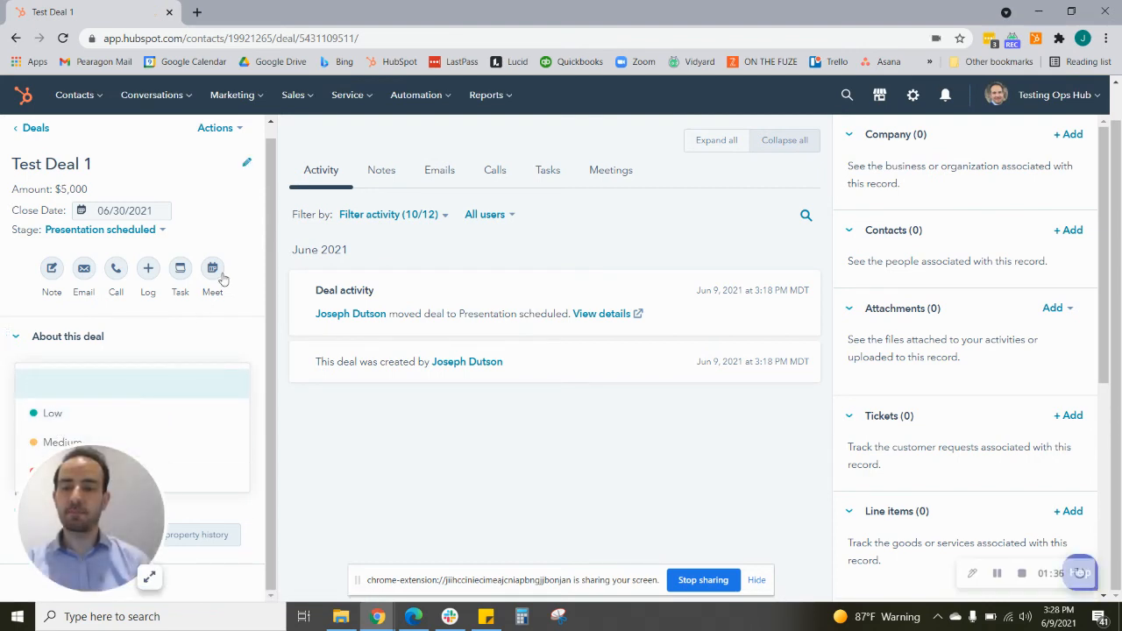
{"action": "left_click", "coordinate": [16, 336]}
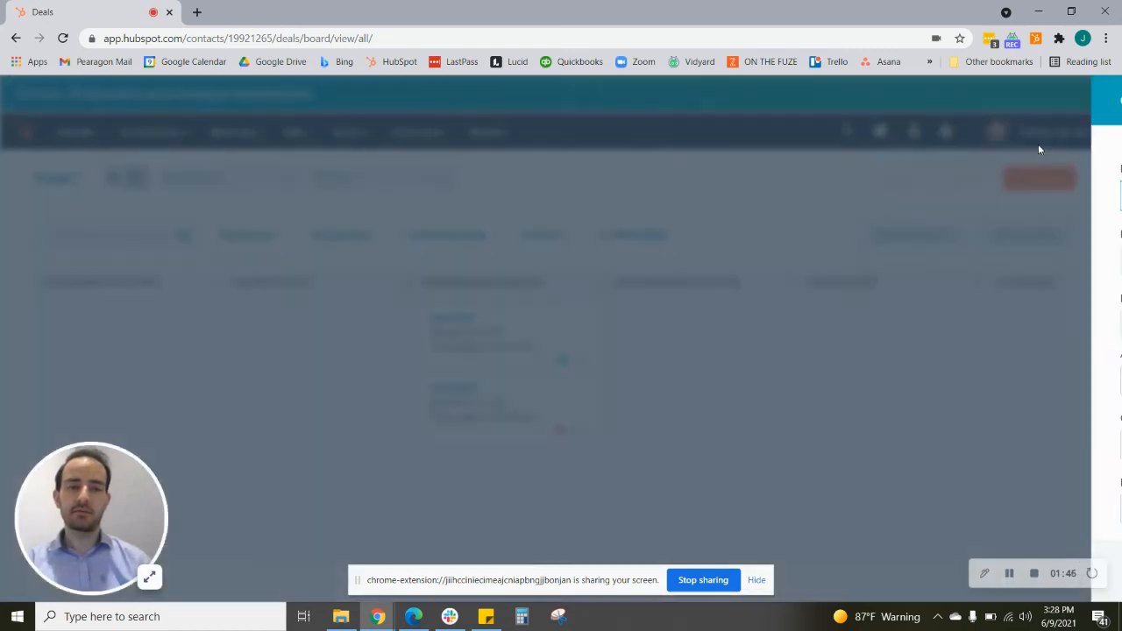
Pick Low priority in the new-deal form, then dismiss it without creating a deal.
{"action": "left_click", "coordinate": [1038, 179]}
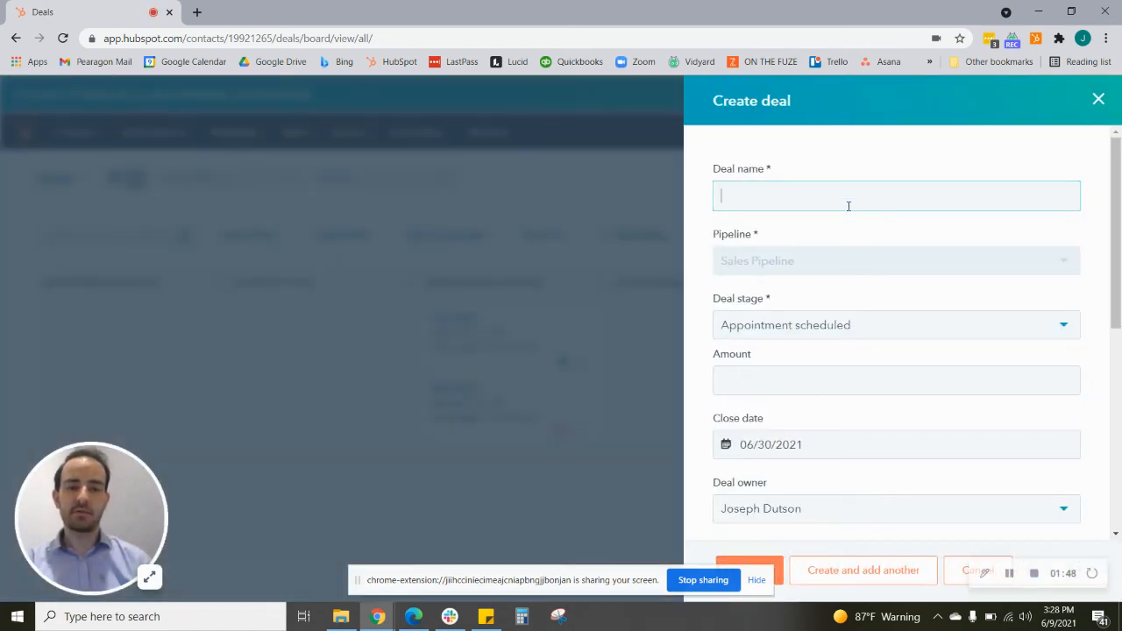
{"action": "scroll", "scroll_direction": "down", "scroll_amount": 3}
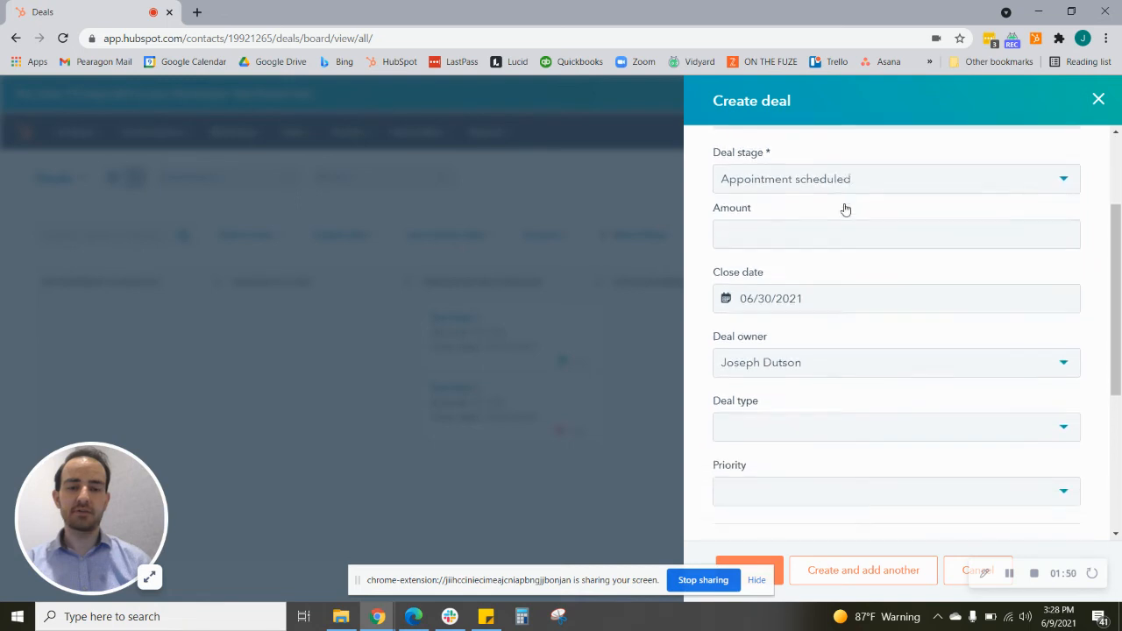
{"action": "scroll", "scroll_direction": "down", "scroll_amount": 3}
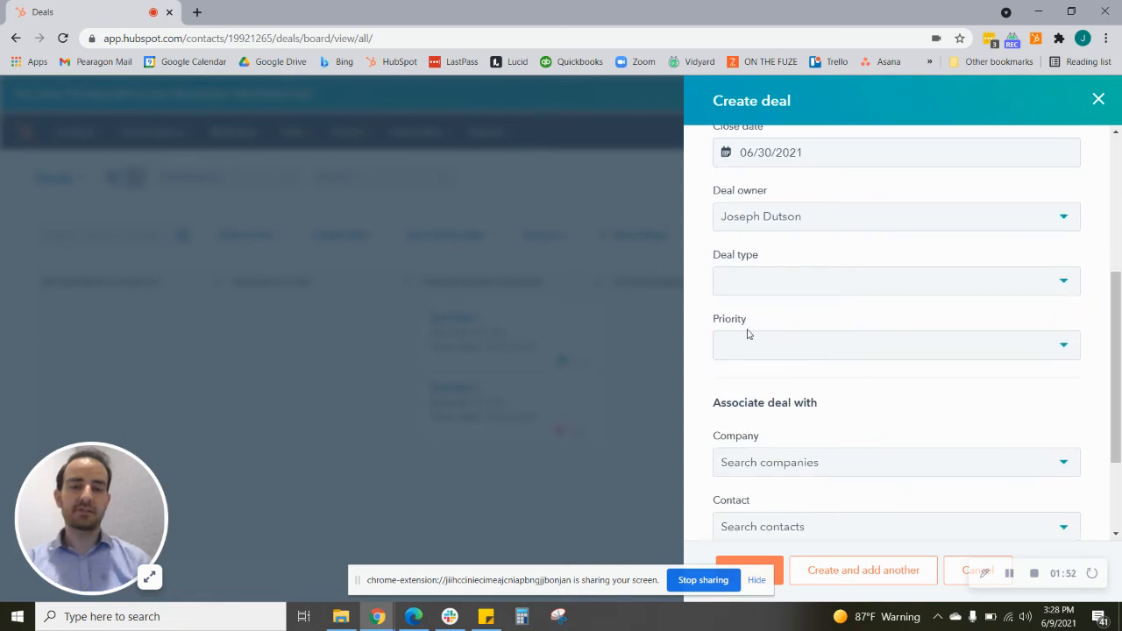
{"action": "mouse_move", "coordinate": [736, 329]}
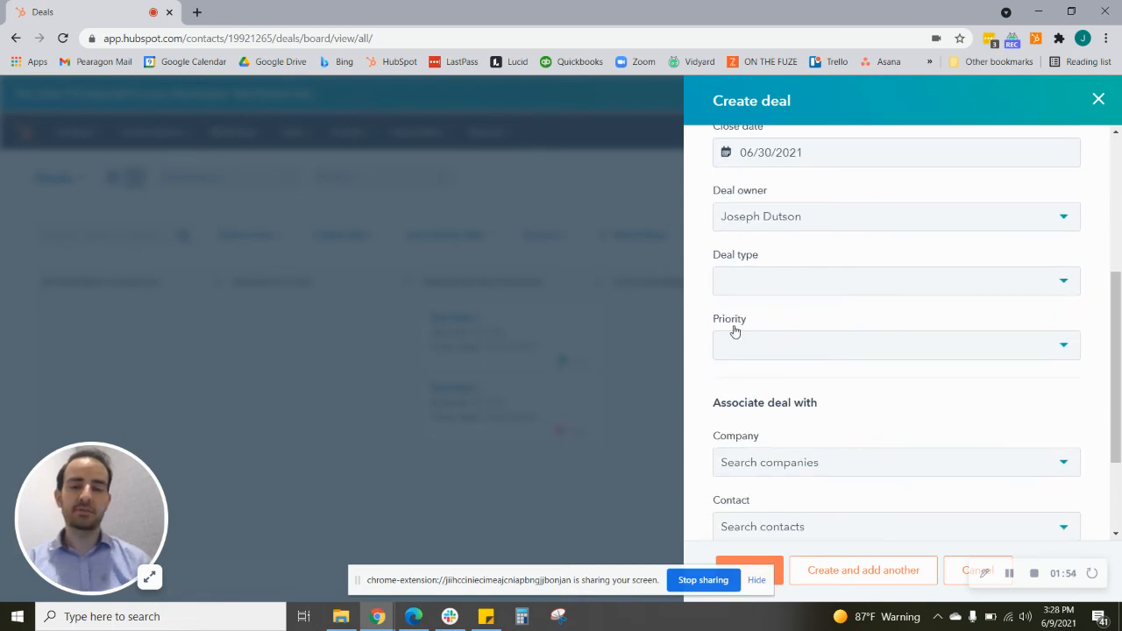
{"action": "mouse_move", "coordinate": [750, 330]}
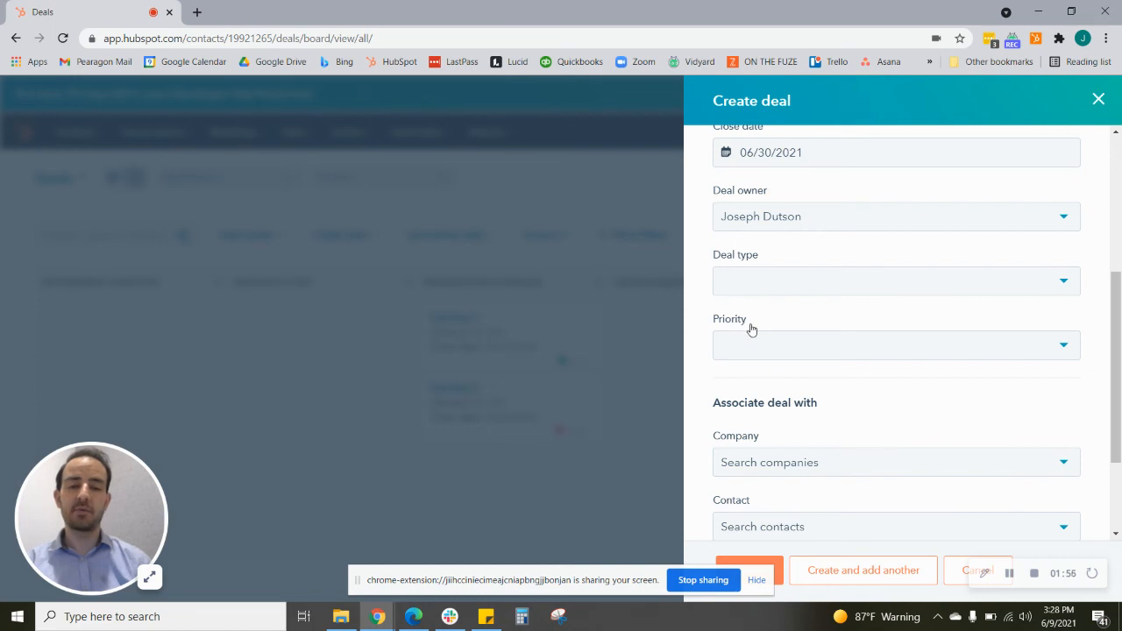
{"action": "mouse_move", "coordinate": [754, 340]}
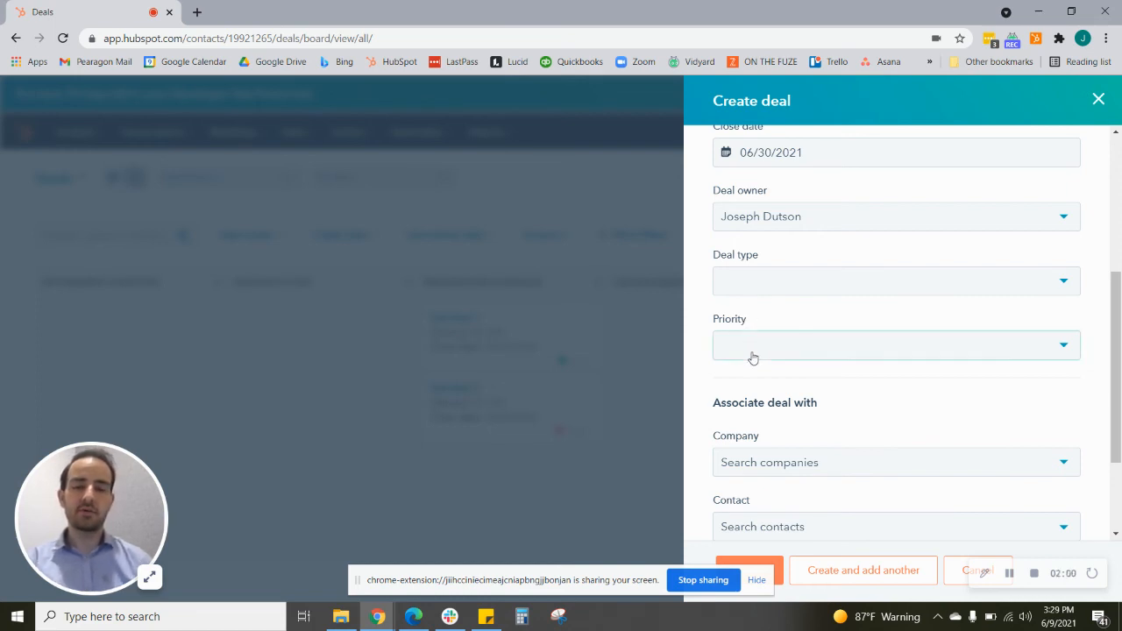
{"action": "left_click", "coordinate": [894, 344]}
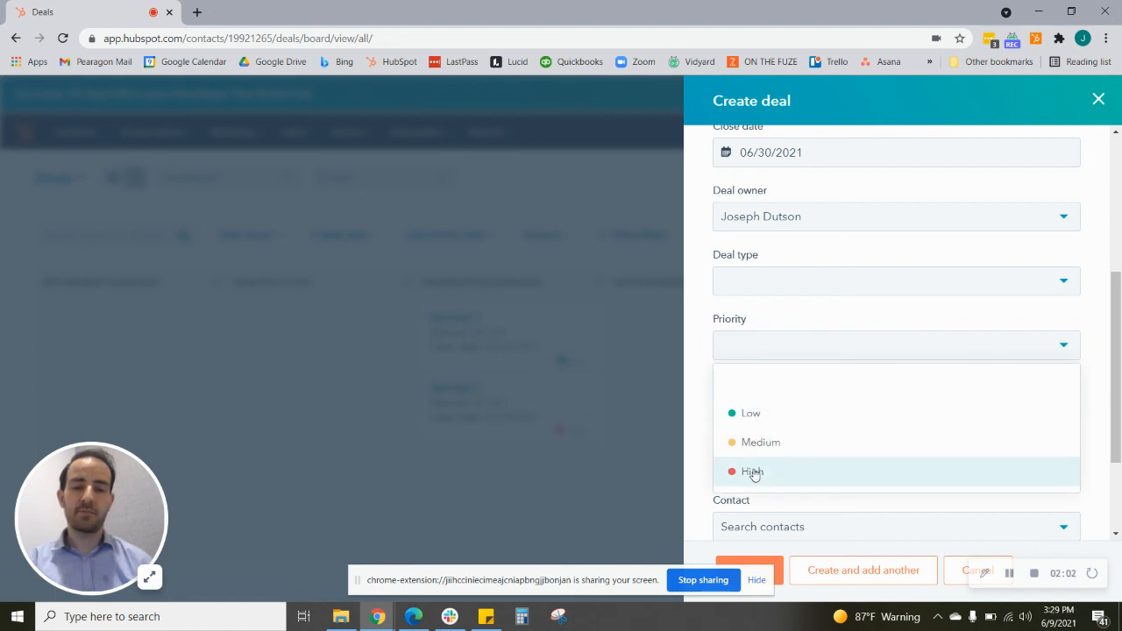
{"action": "left_click", "coordinate": [750, 413]}
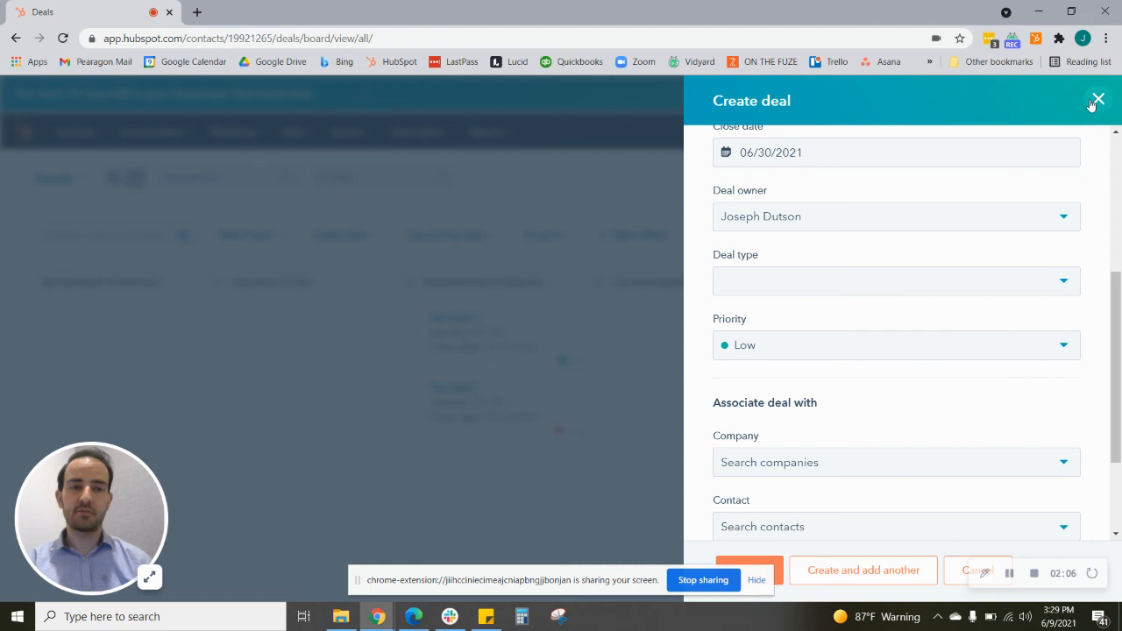
{"action": "left_click", "coordinate": [1097, 98]}
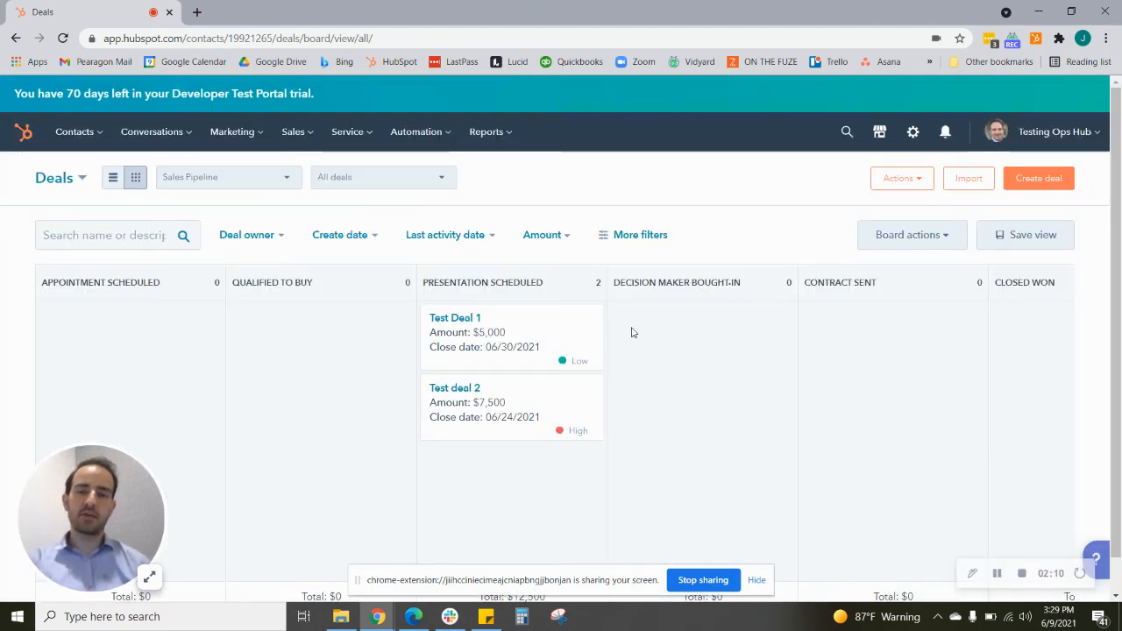
{"action": "mouse_move", "coordinate": [662, 334]}
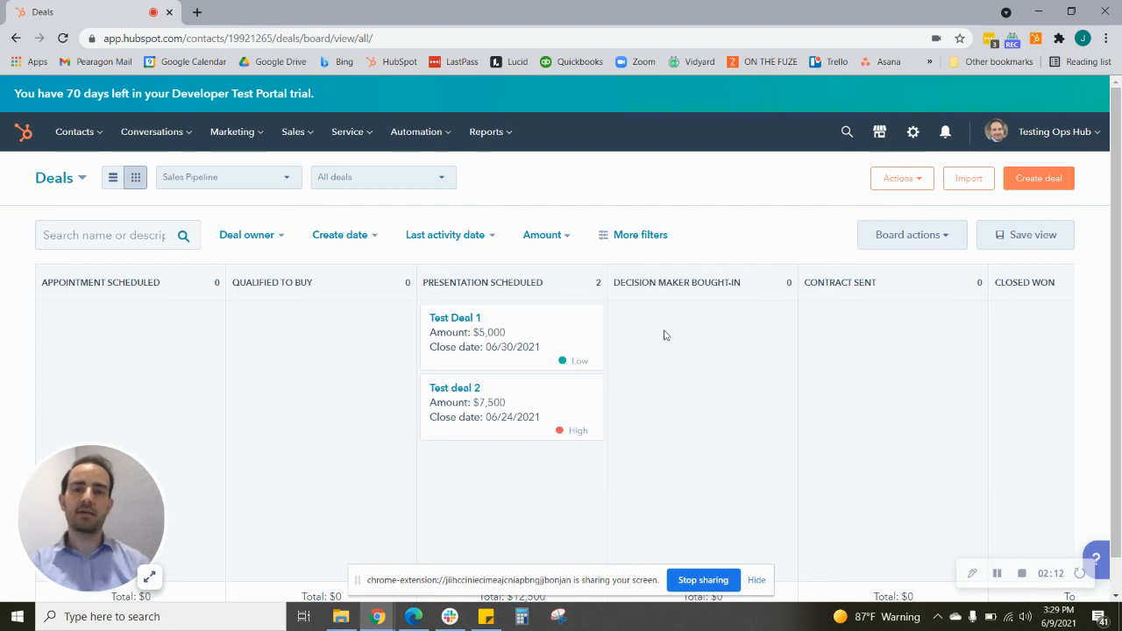